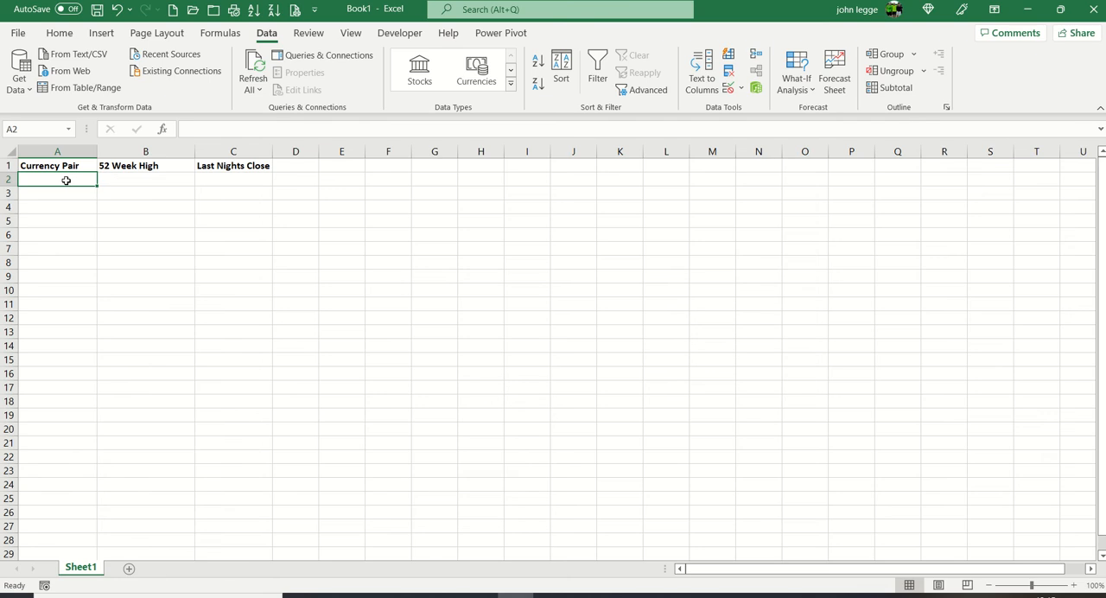
- Enter GBP/EUR, GBP/USD and GBP/UYU in cells A2, A3 and A4
{"action": "type", "text": "GBP/"}
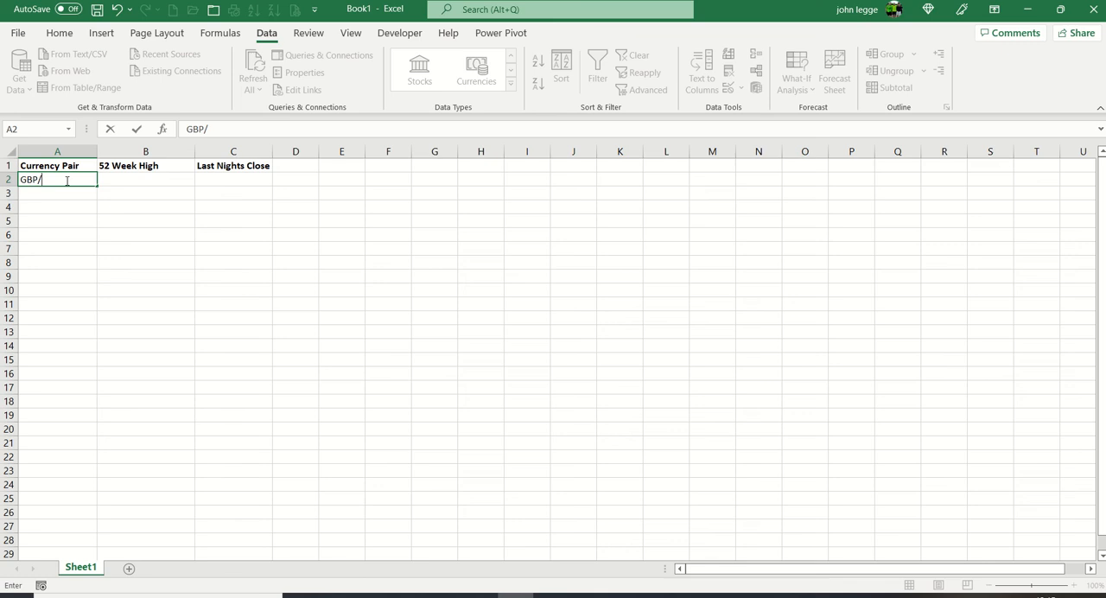
{"action": "type", "text": "EUR"}
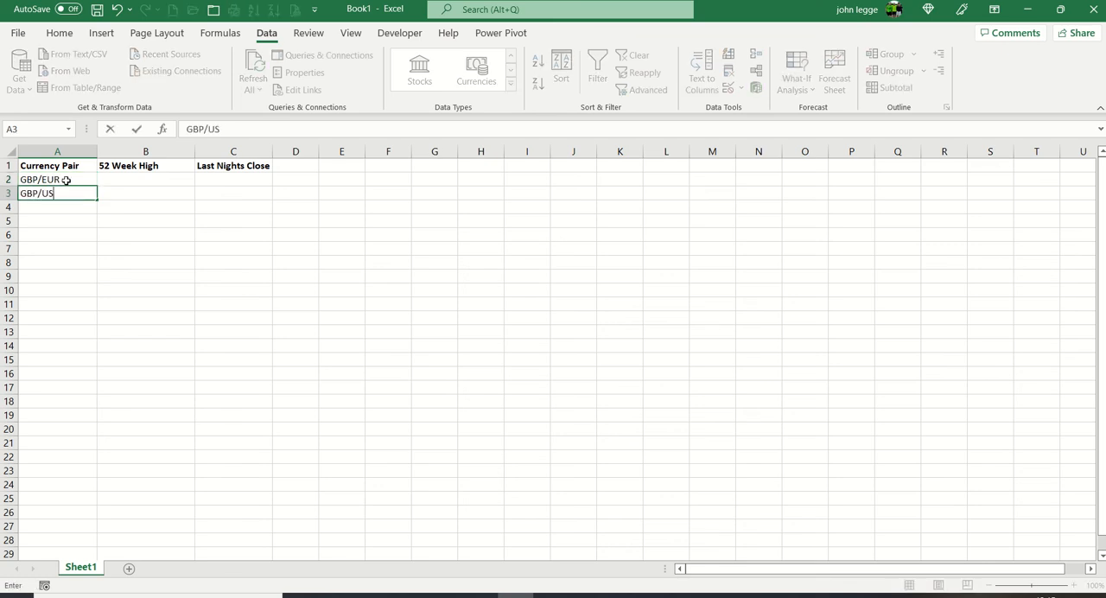
{"action": "key", "text": "enter"}
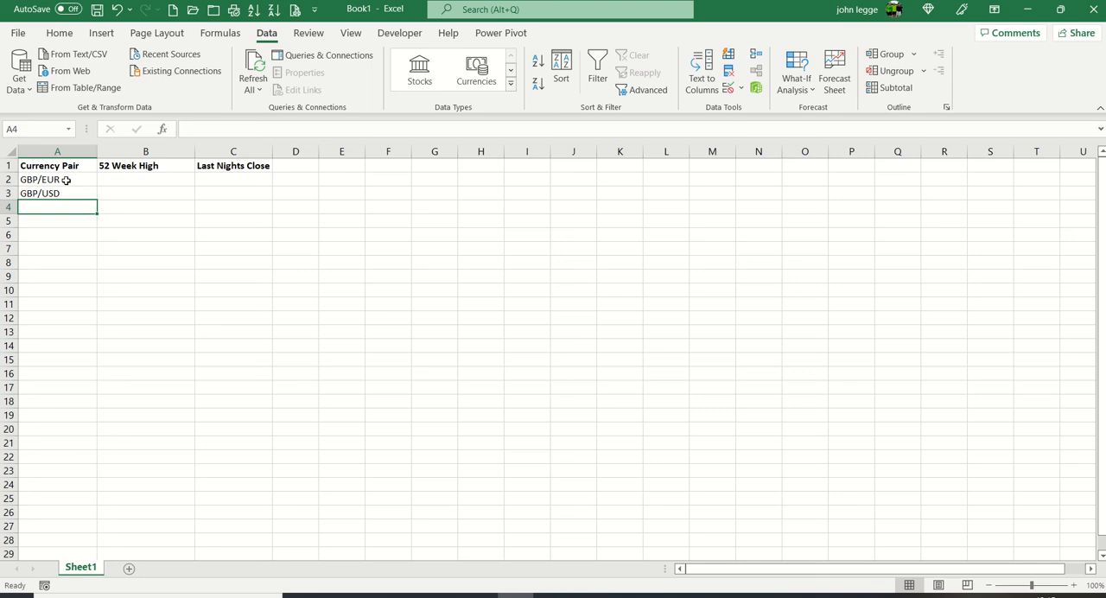
{"action": "type", "text": "GBP"}
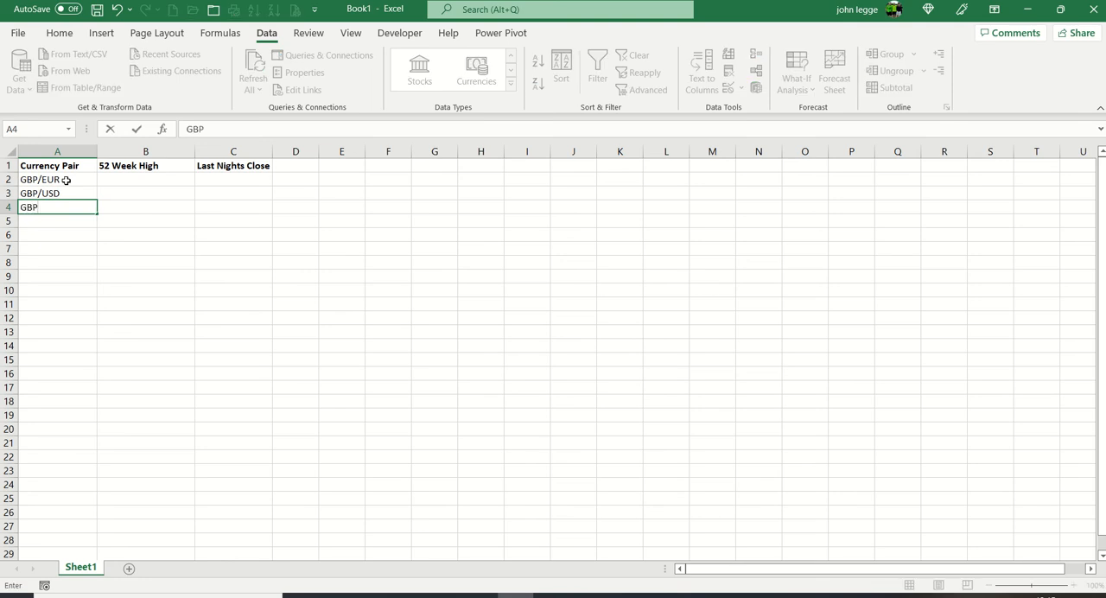
{"action": "type", "text": "/USD"}
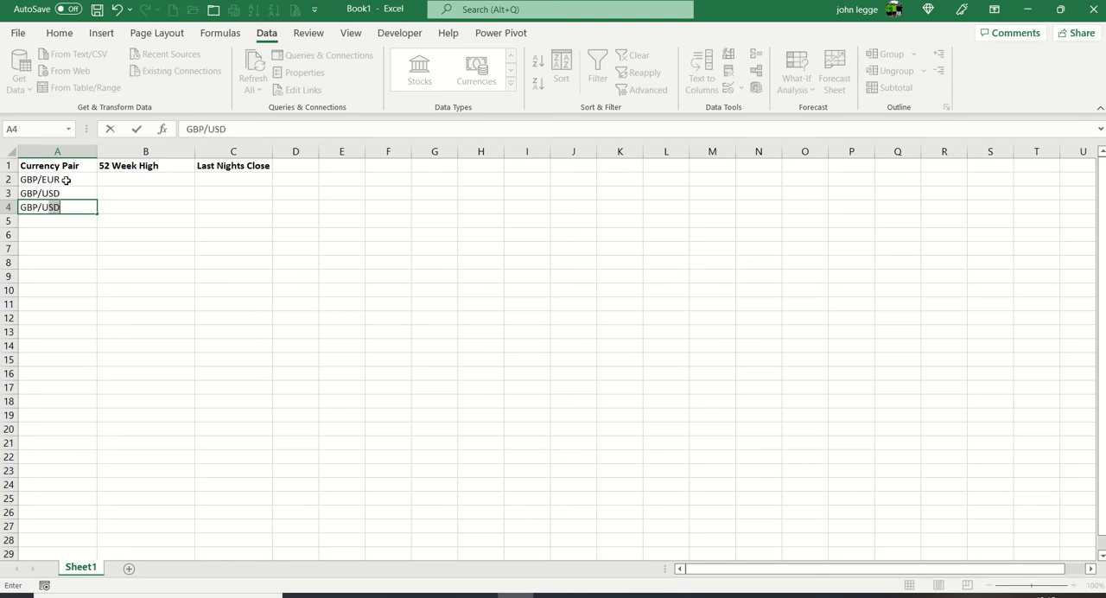
{"action": "type", "text": "UYU"}
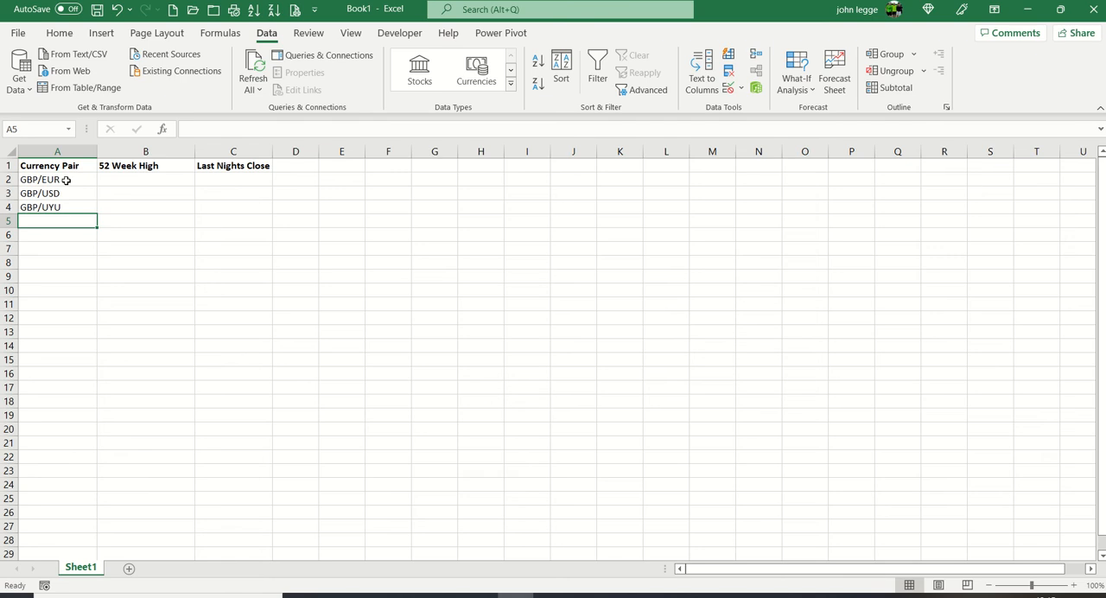
- Convert cells A2:A4 to the Currencies linked data type
{"action": "left_click_drag", "start_coordinate": [57, 180], "coordinate": [57, 207]}
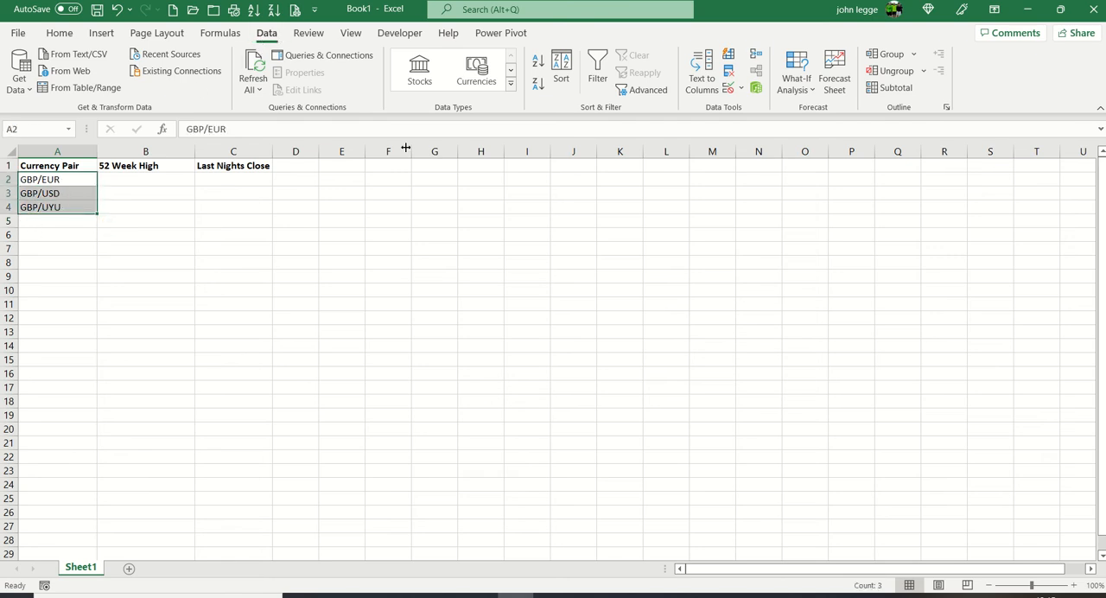
{"action": "mouse_move", "coordinate": [475, 69]}
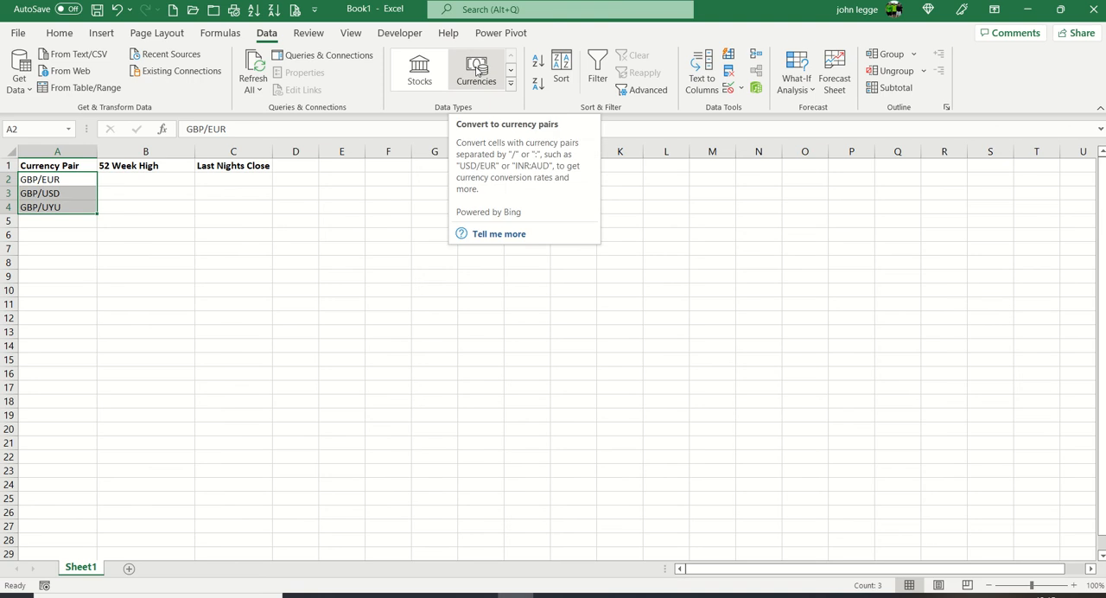
{"action": "left_click", "coordinate": [477, 69]}
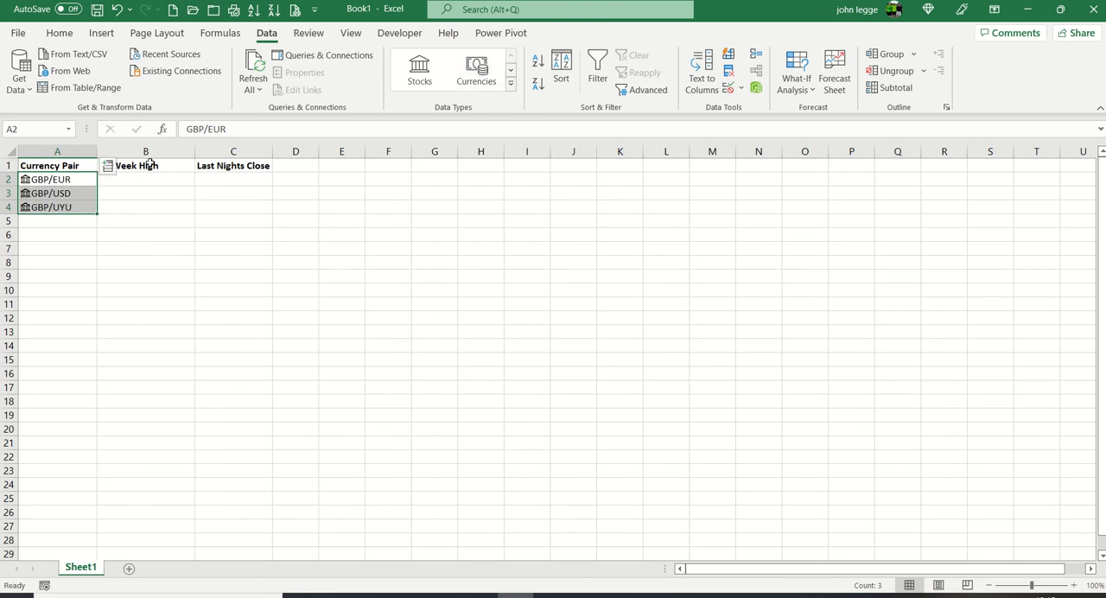
- Insert the 52 Week High field, filling column B with 1.22, 1.42 and 62.84
{"action": "left_click", "coordinate": [107, 166]}
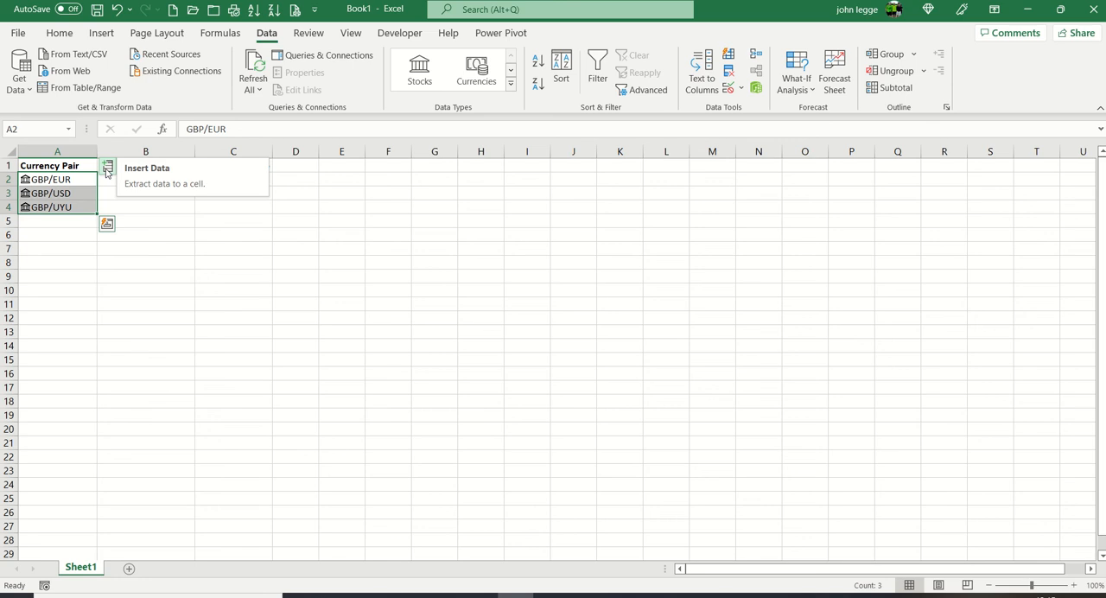
{"action": "left_click", "coordinate": [107, 165]}
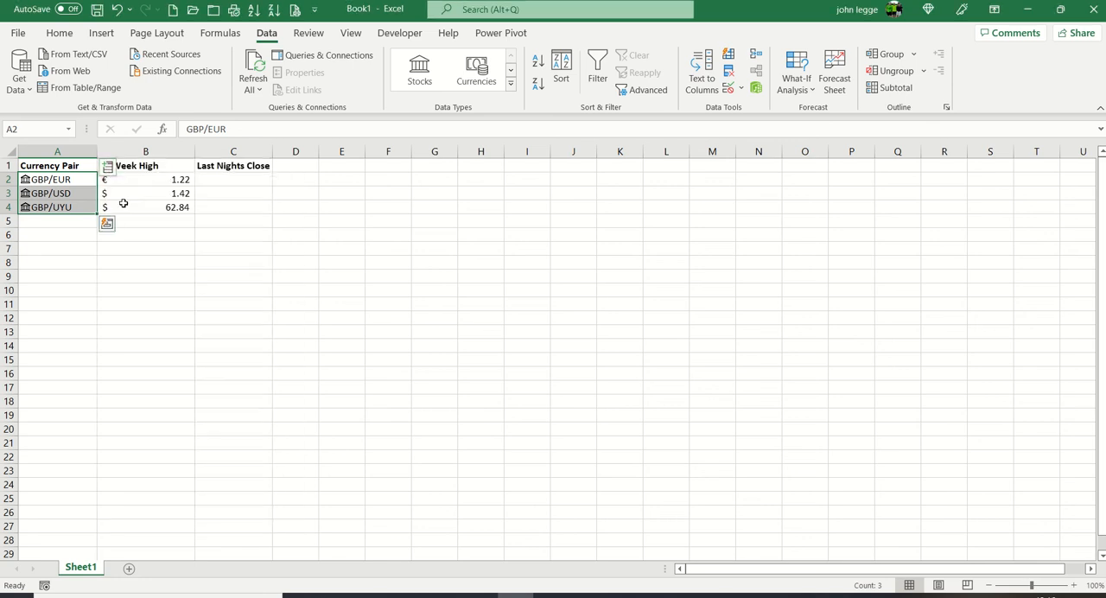
{"action": "mouse_move", "coordinate": [190, 287]}
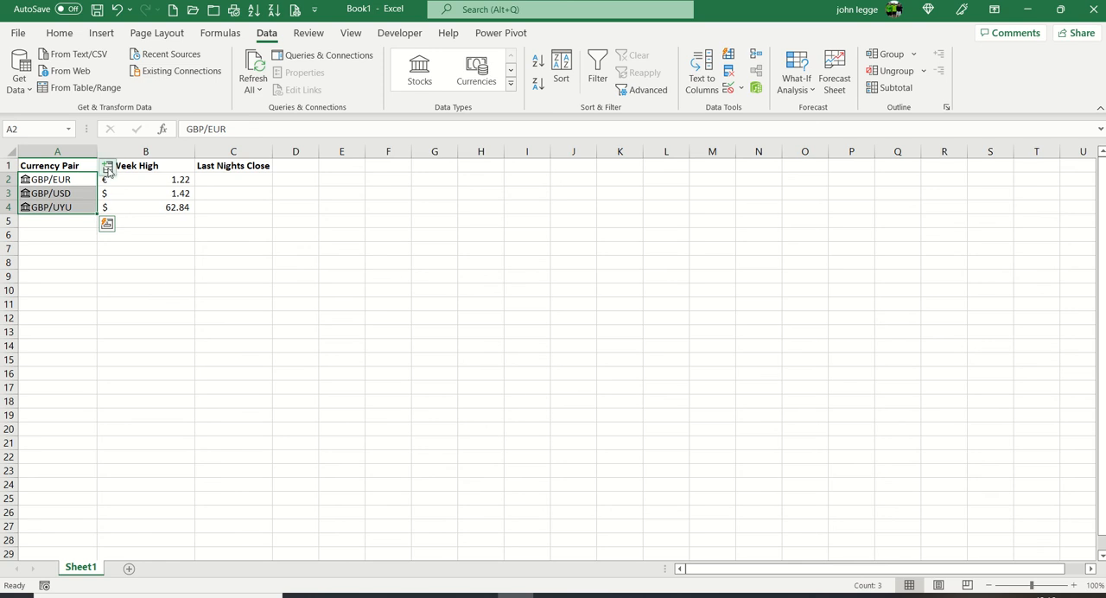
{"action": "mouse_move", "coordinate": [107, 169]}
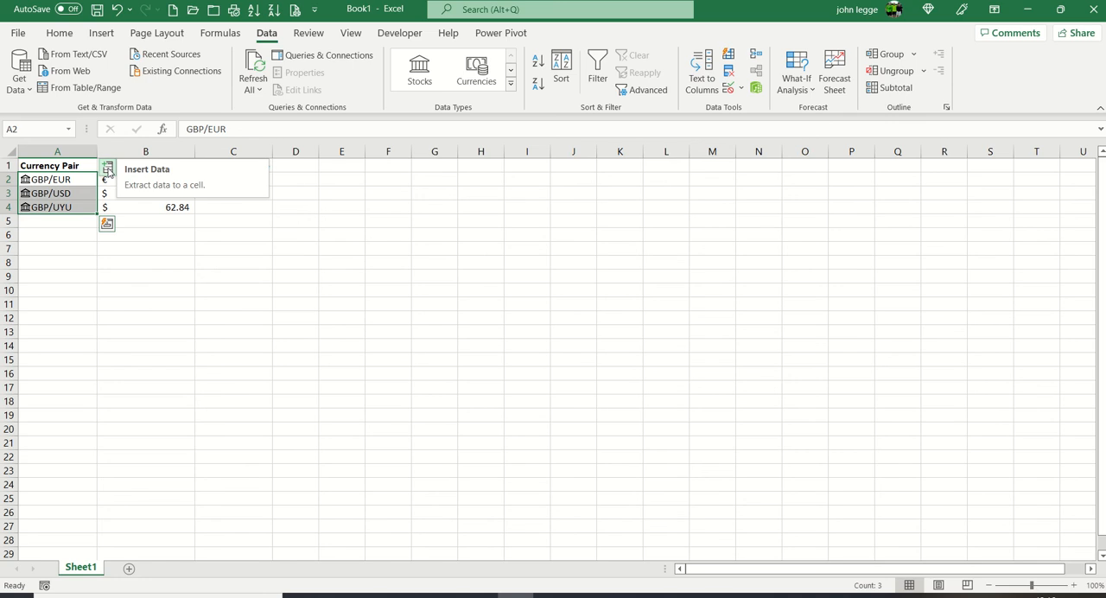
- Insert the Previous Close field, filling Last Nights Close with 1.19, 1.30 and 55.65
{"action": "left_click", "coordinate": [107, 169]}
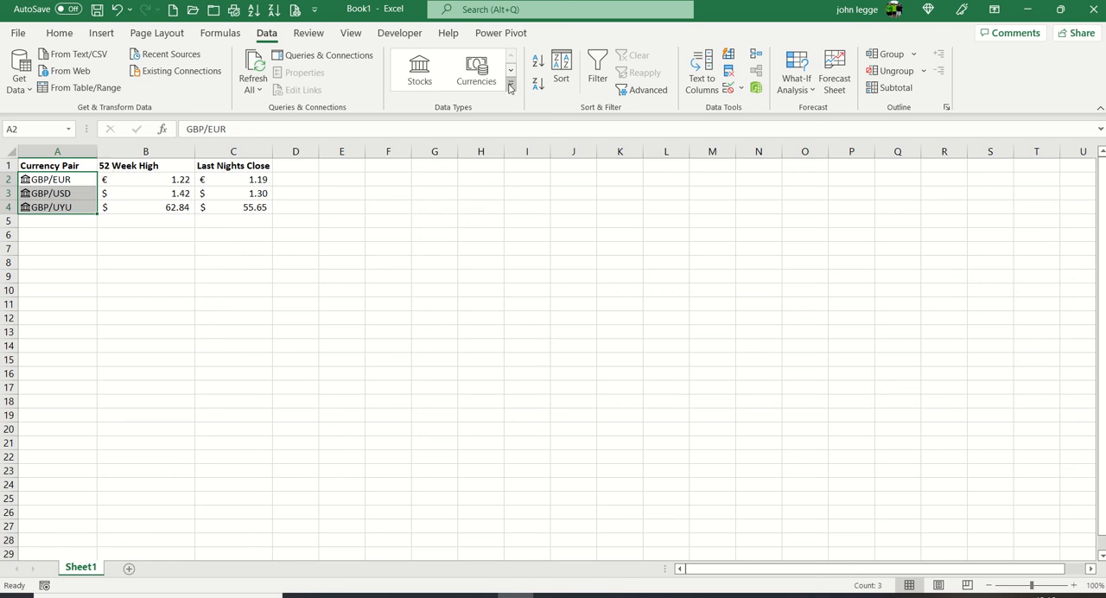
{"action": "left_click", "coordinate": [511, 86]}
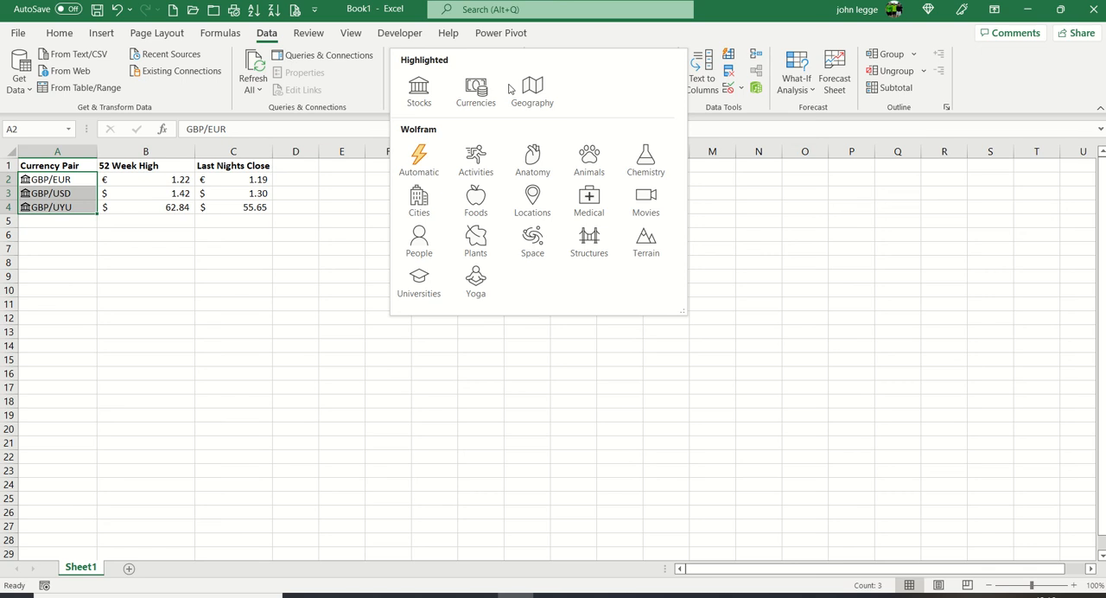